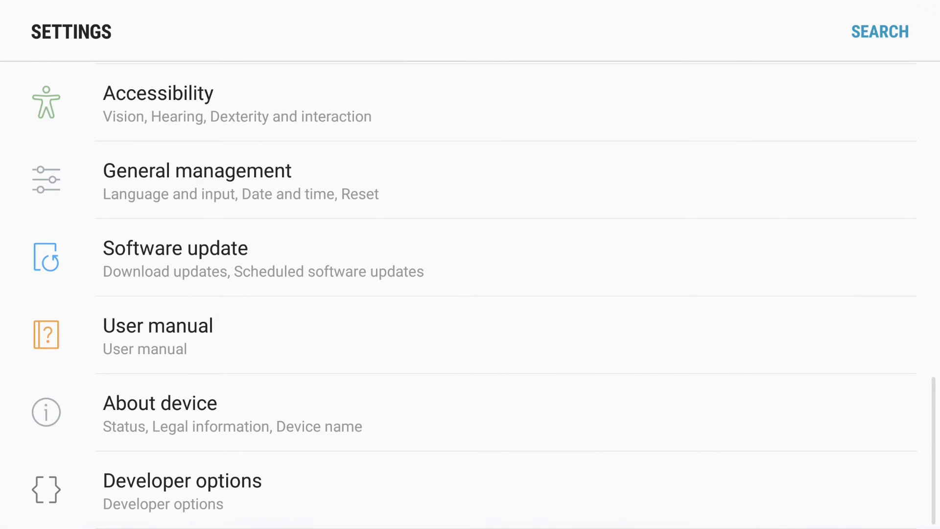
- Browse the device information page for the phone's software details
{"action": "left_click", "coordinate": [160, 403]}
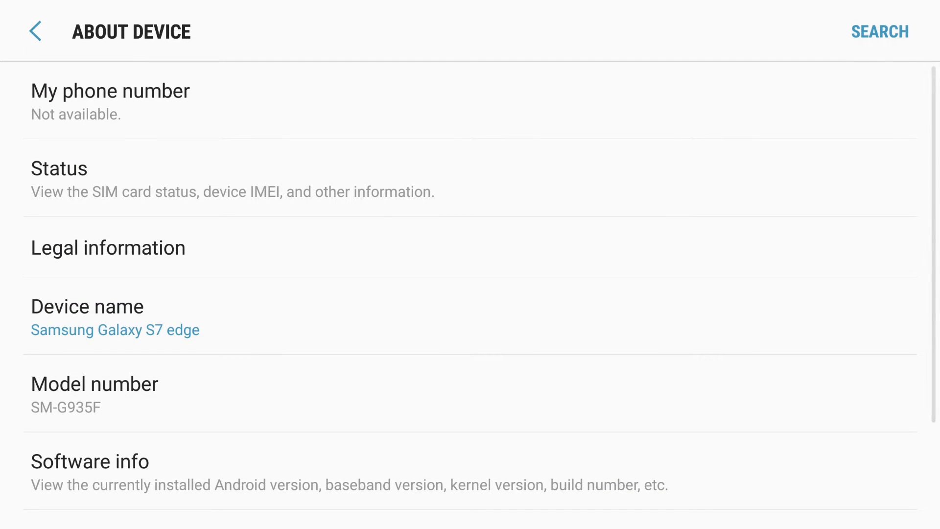
{"action": "scroll", "scroll_direction": "down", "scroll_amount": 3}
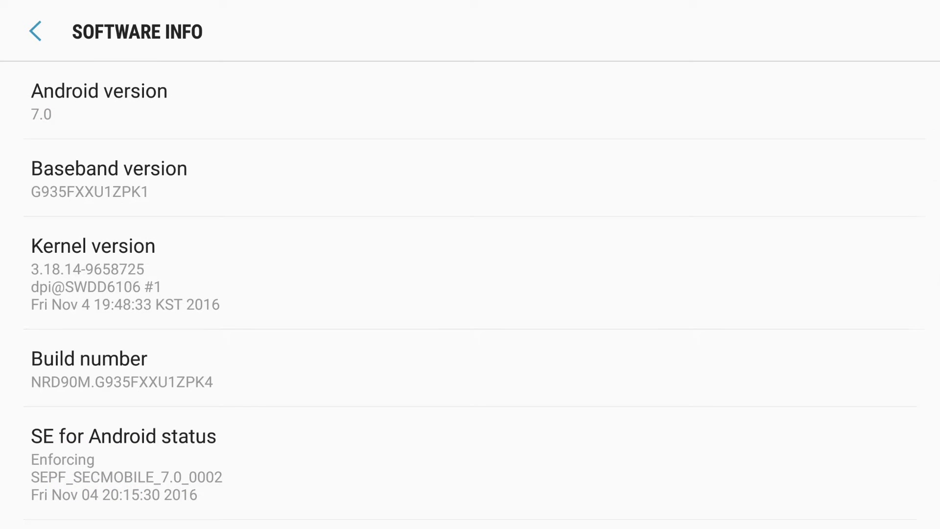
{"action": "scroll", "scroll_direction": "up", "scroll_amount": 3}
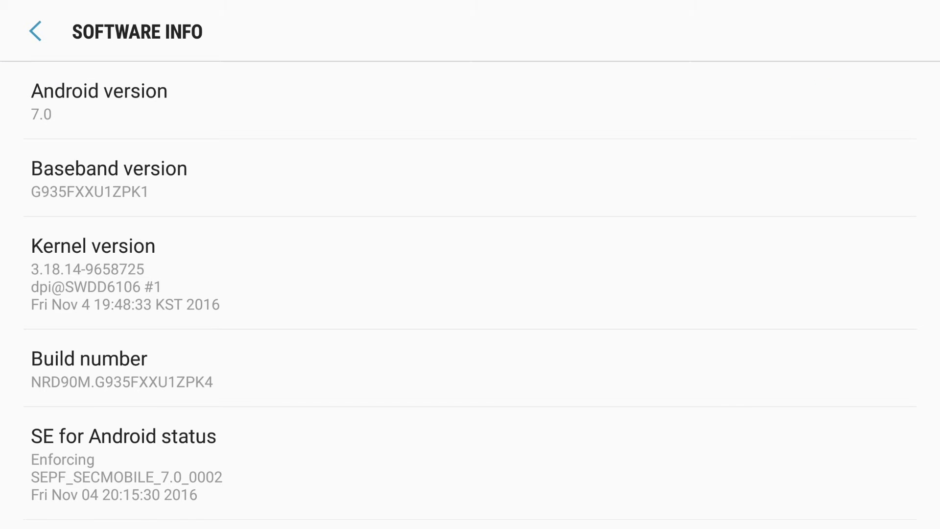
{"action": "scroll", "scroll_direction": "down", "scroll_amount": 3}
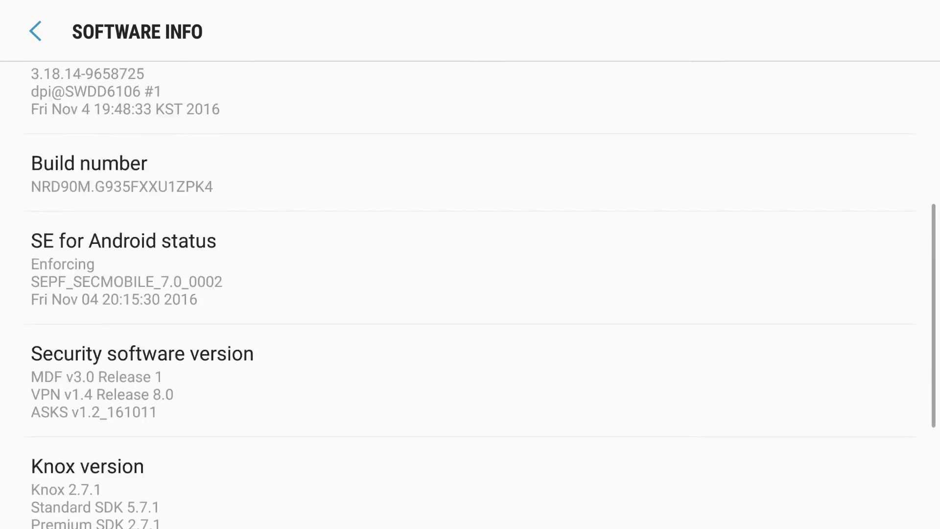
{"action": "scroll", "scroll_direction": "up", "scroll_amount": 3}
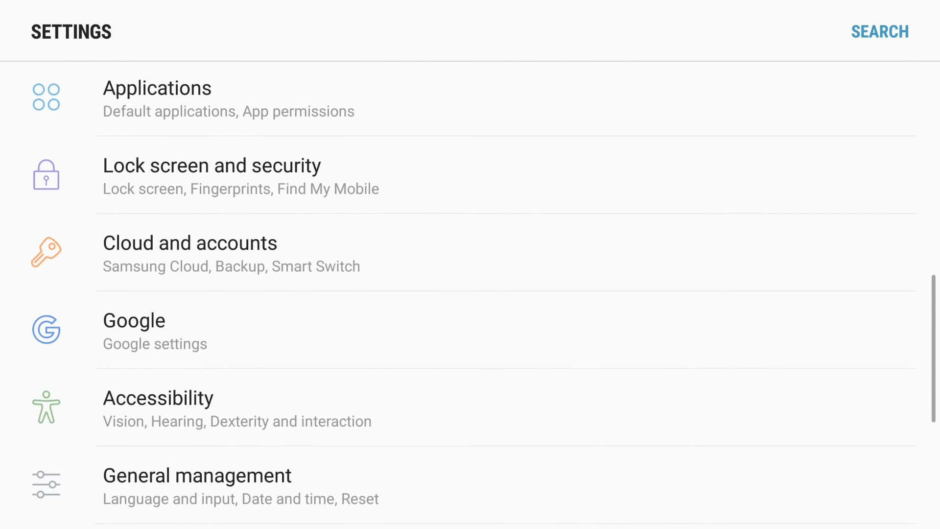
{"action": "scroll", "scroll_direction": "up", "scroll_amount": 3}
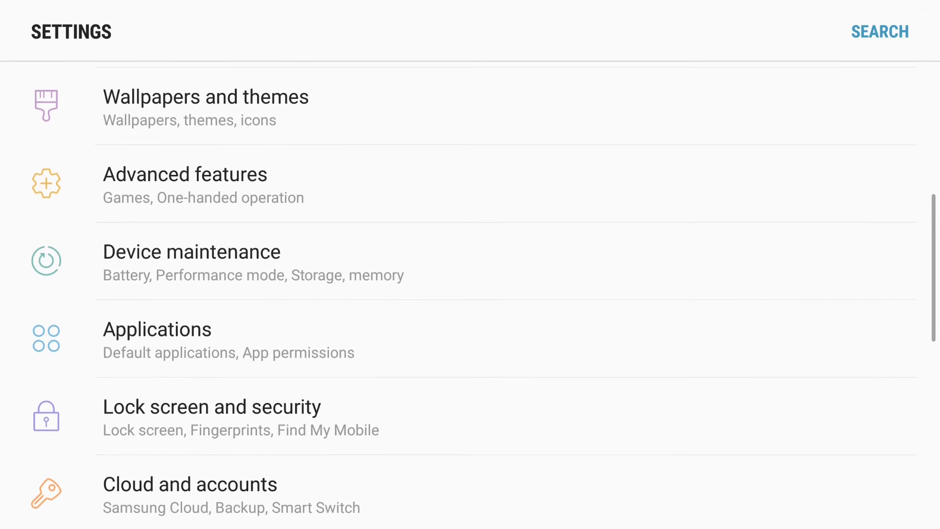
- Review Device maintenance (Good 76/100) and its Performance mode list, with Normal selected
{"action": "left_click", "coordinate": [204, 259]}
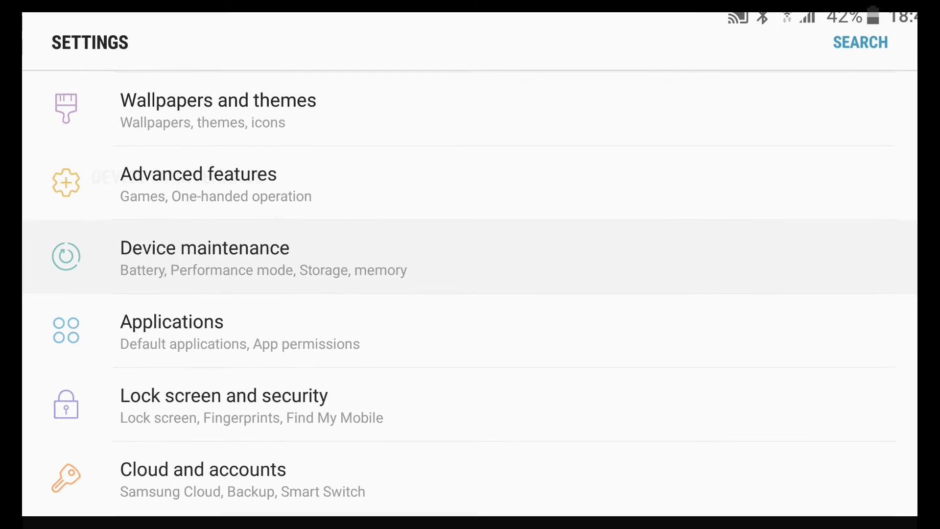
{"action": "left_click", "coordinate": [204, 258]}
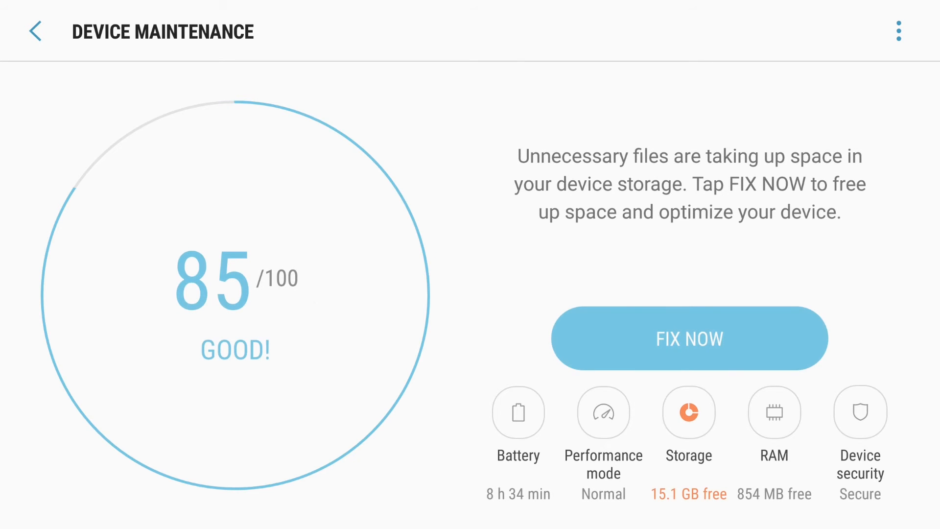
{"action": "left_click", "coordinate": [603, 412]}
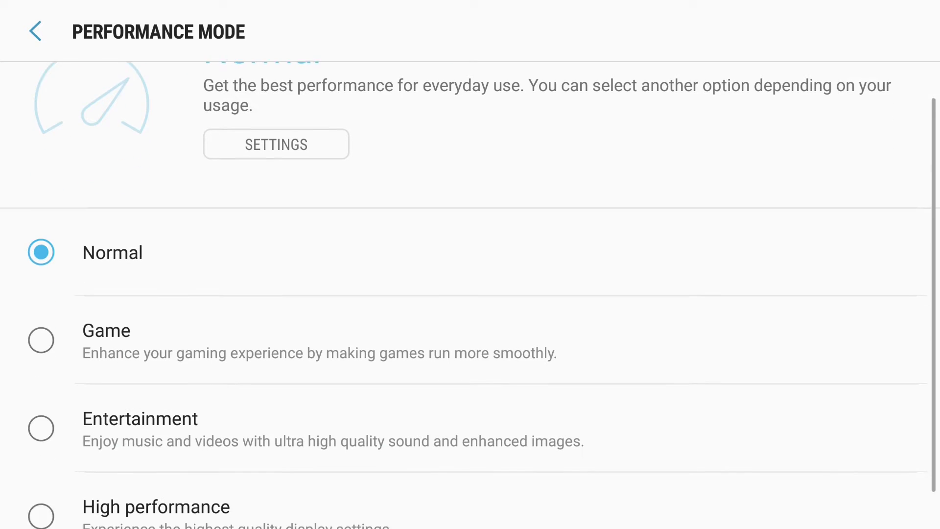
{"action": "scroll", "scroll_direction": "down", "scroll_amount": 3}
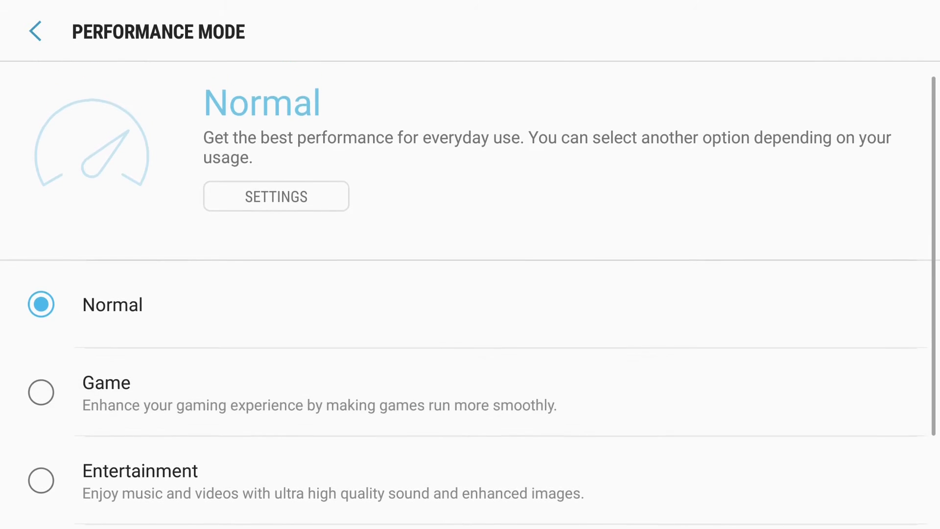
{"action": "scroll", "scroll_direction": "down", "scroll_amount": 3}
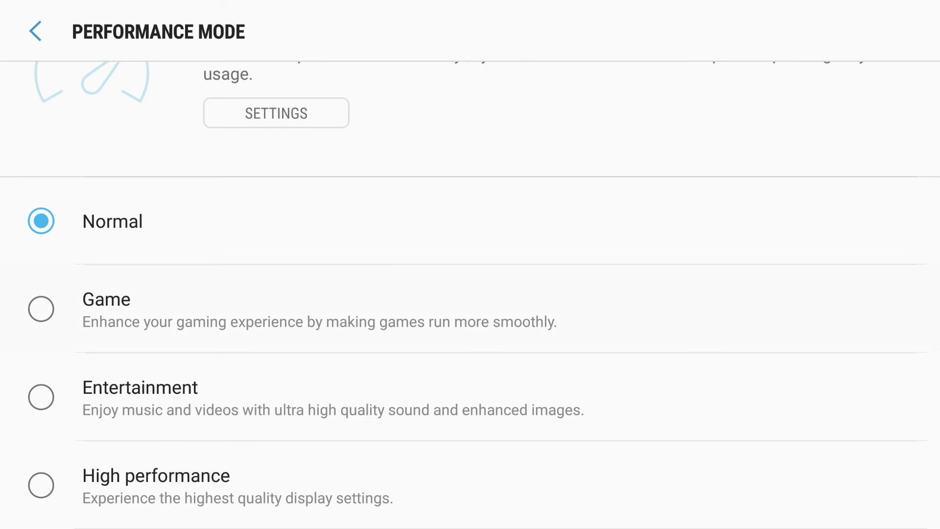
{"action": "scroll", "scroll_direction": "down", "scroll_amount": 3}
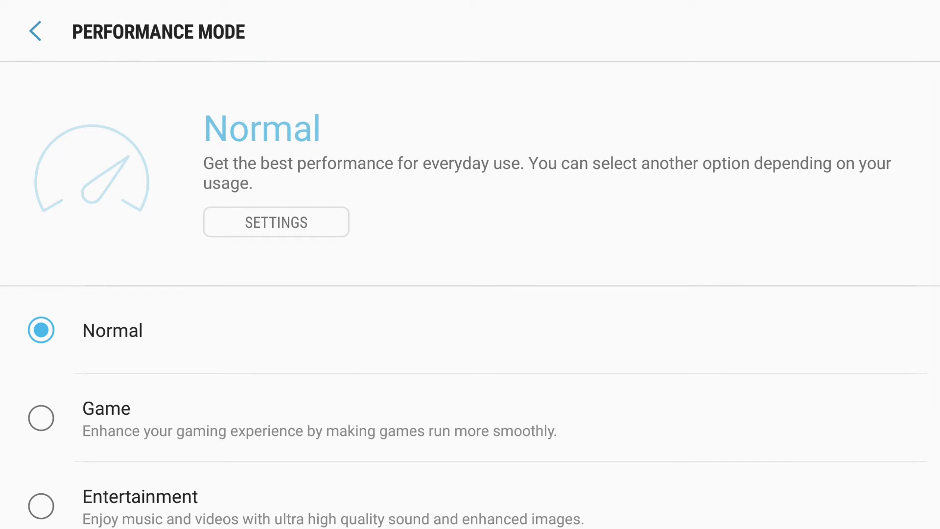
{"action": "left_click", "coordinate": [276, 222]}
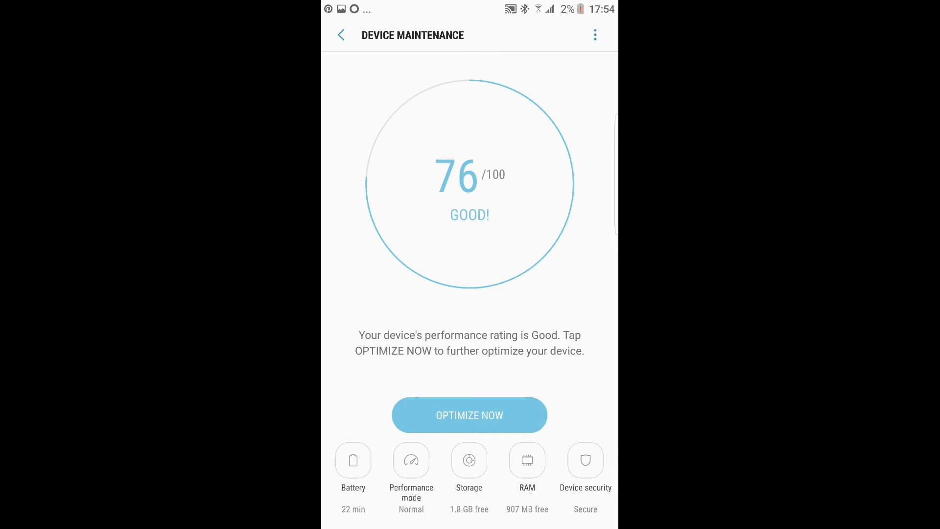
- View battery usage since last full charge and Screen's 27% usage details
{"action": "left_click", "coordinate": [352, 460]}
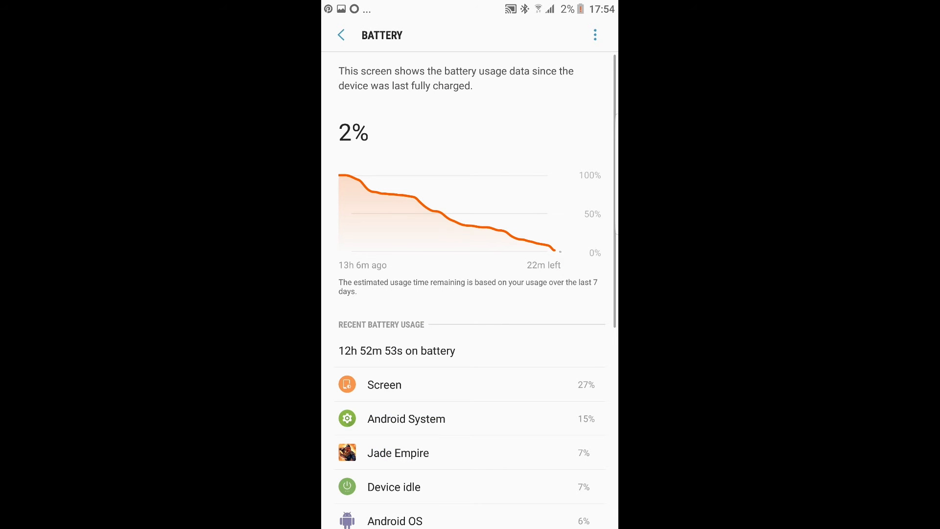
{"action": "left_click", "coordinate": [384, 384]}
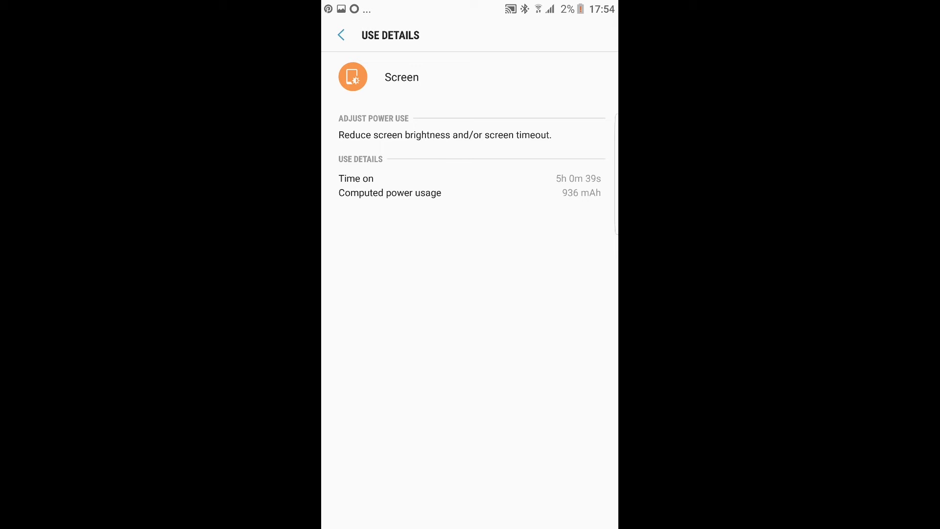
{"action": "left_click", "coordinate": [341, 35]}
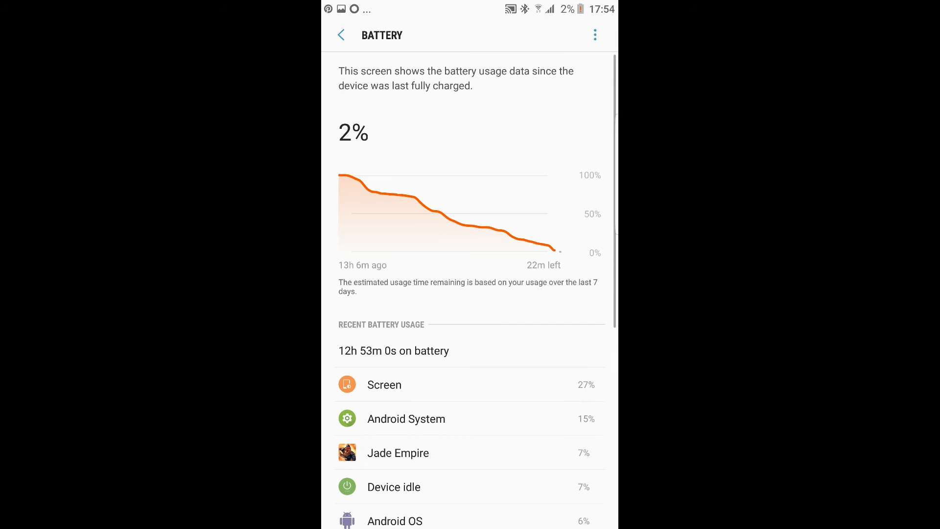
{"action": "scroll", "scroll_direction": "down", "scroll_amount": 3}
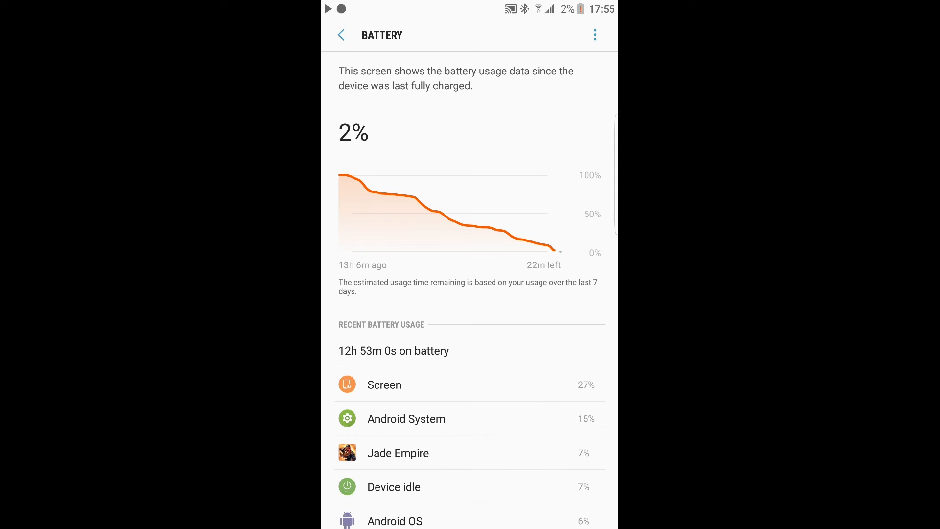
- Go back to Settings and open Device maintenance, now rated Excellent 94/100
{"action": "left_click", "coordinate": [340, 34]}
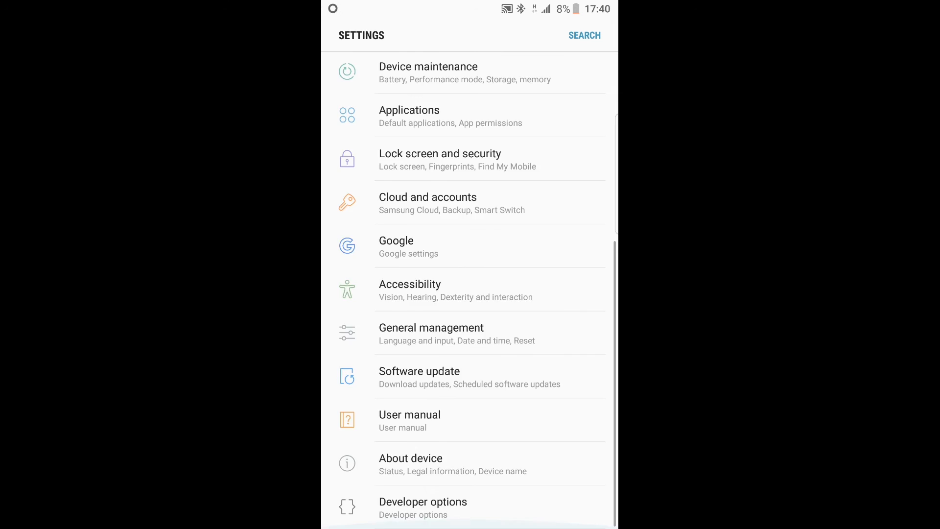
{"action": "scroll", "scroll_direction": "down", "scroll_amount": 3}
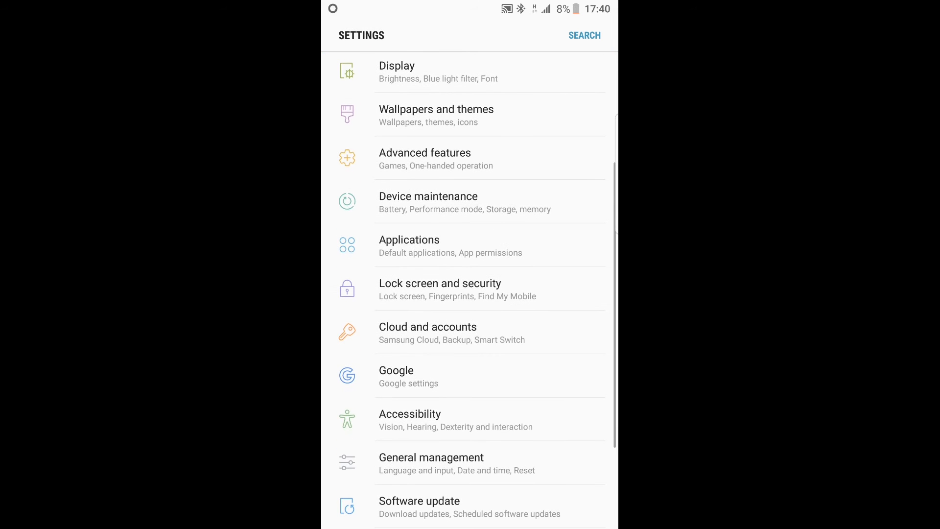
{"action": "left_click", "coordinate": [428, 201]}
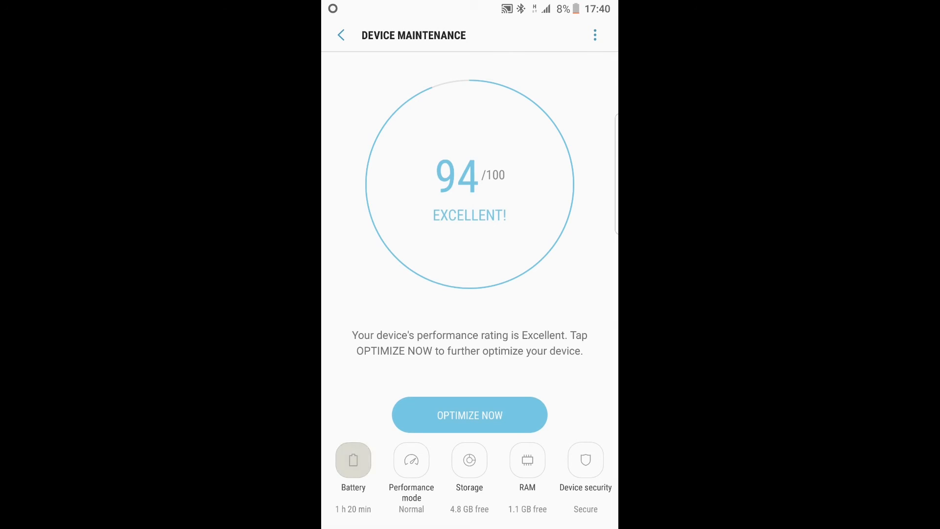
- Recheck battery usage and Screen's usage details, returning to Device maintenance
{"action": "left_click", "coordinate": [352, 459]}
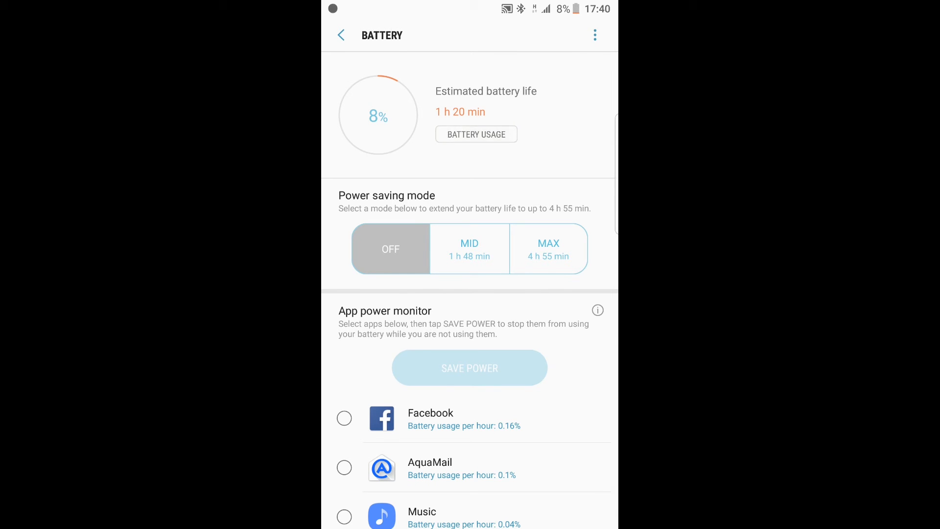
{"action": "left_click", "coordinate": [476, 134]}
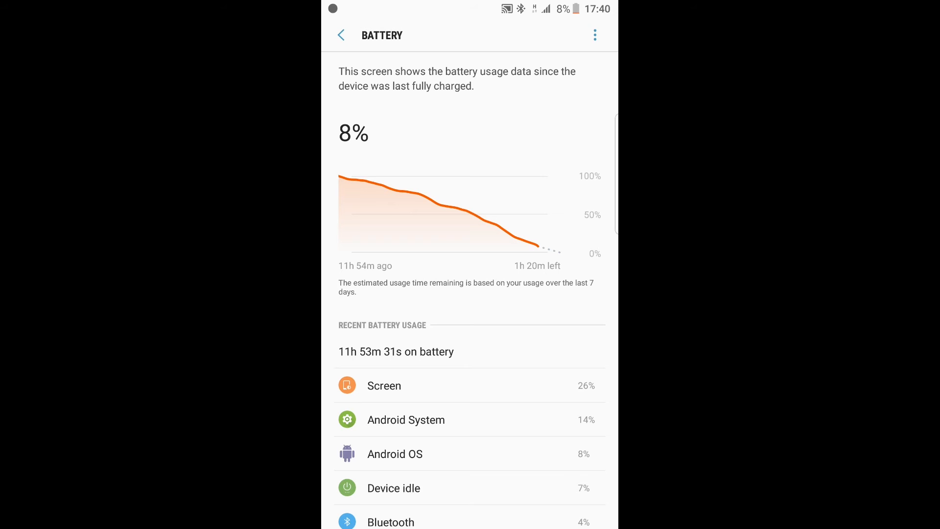
{"action": "left_click", "coordinate": [395, 352]}
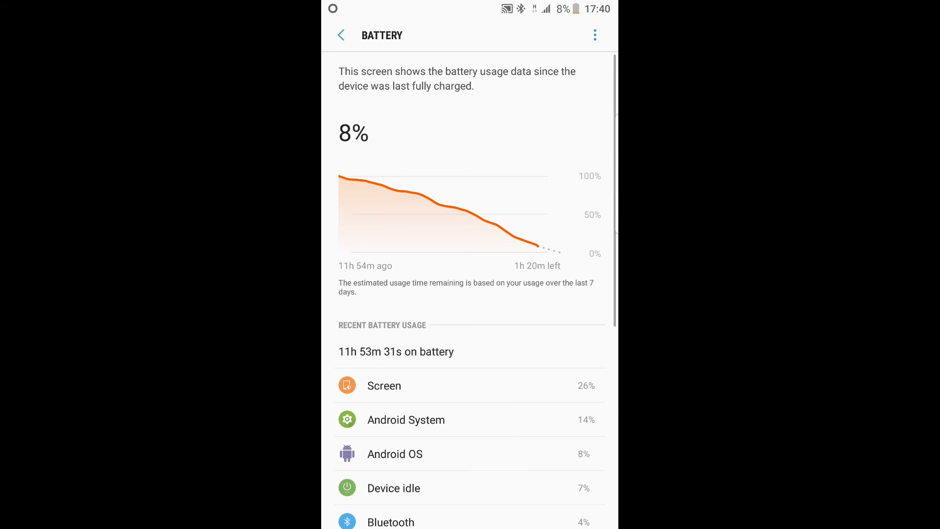
{"action": "left_click", "coordinate": [384, 385]}
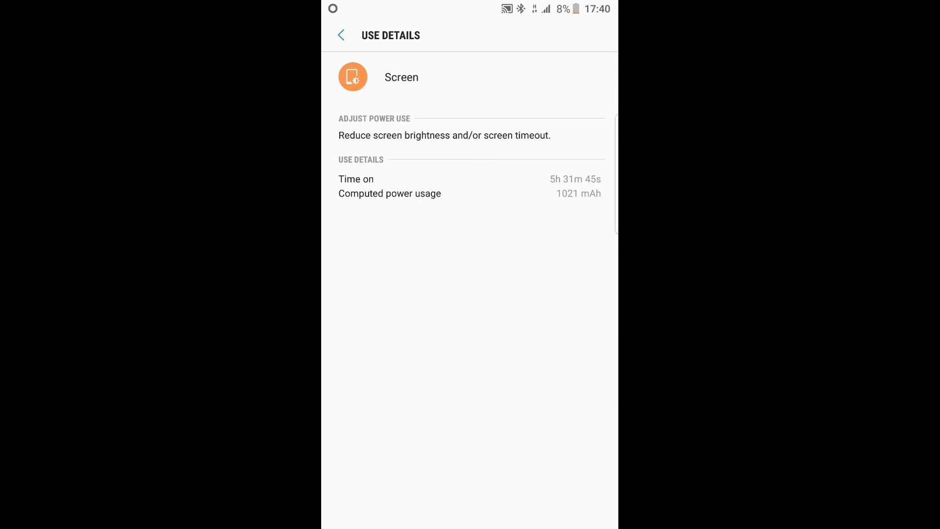
{"action": "left_click", "coordinate": [341, 34]}
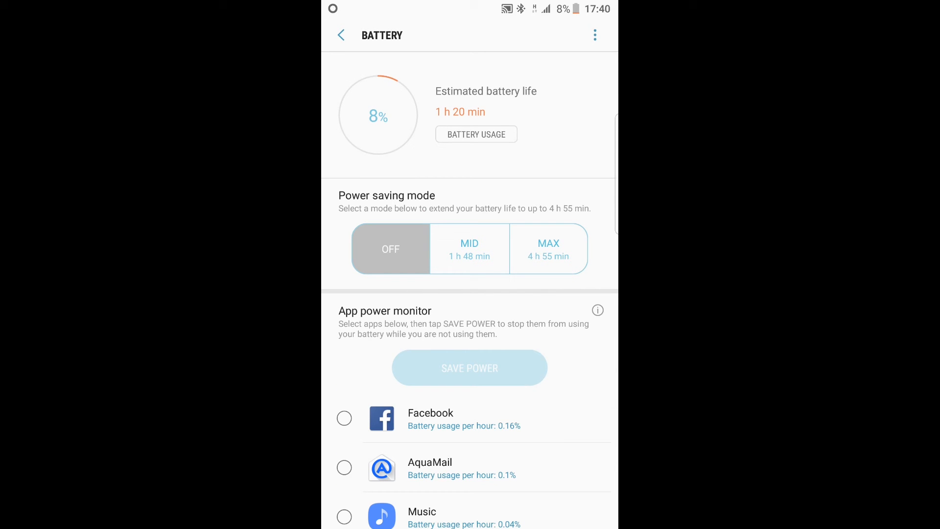
{"action": "left_click", "coordinate": [340, 35]}
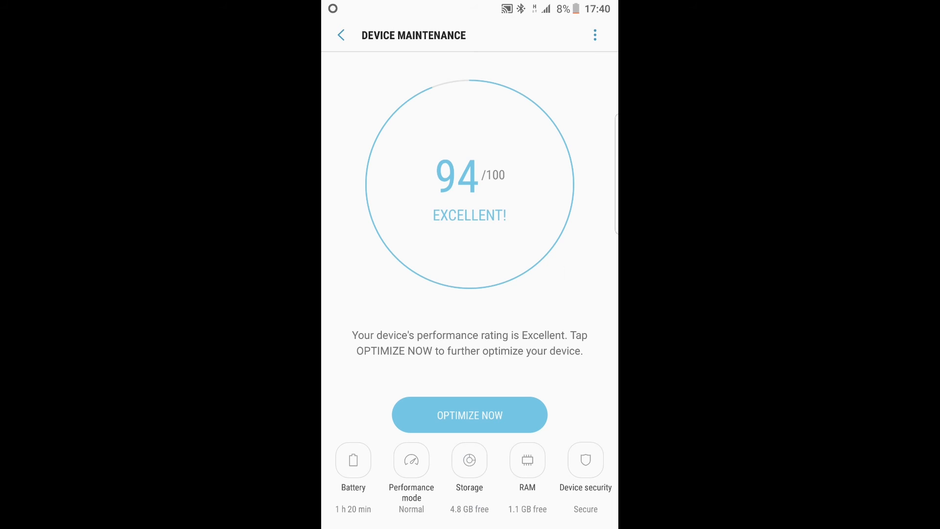
- Reopen the Performance mode choices, confirming Normal is still selected
{"action": "left_click", "coordinate": [412, 460]}
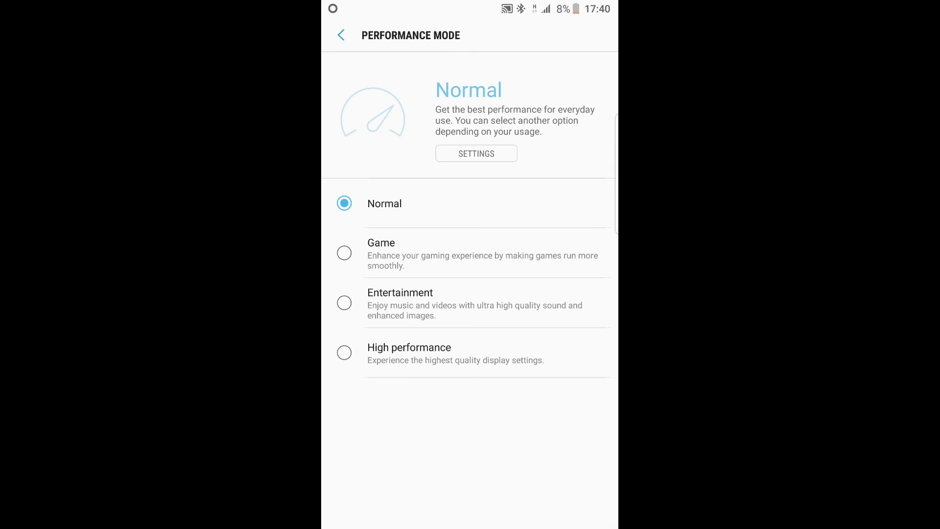
{"action": "left_click", "coordinate": [476, 154]}
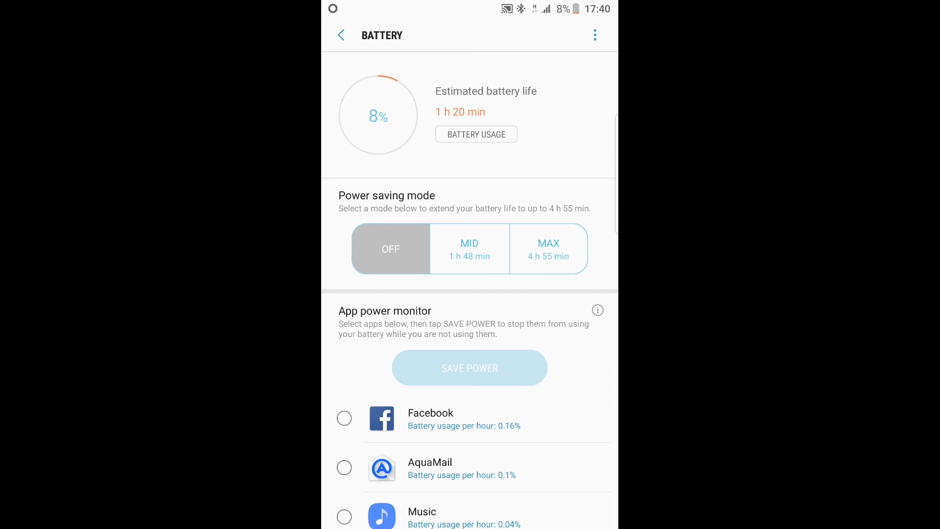
{"action": "left_click", "coordinate": [340, 35]}
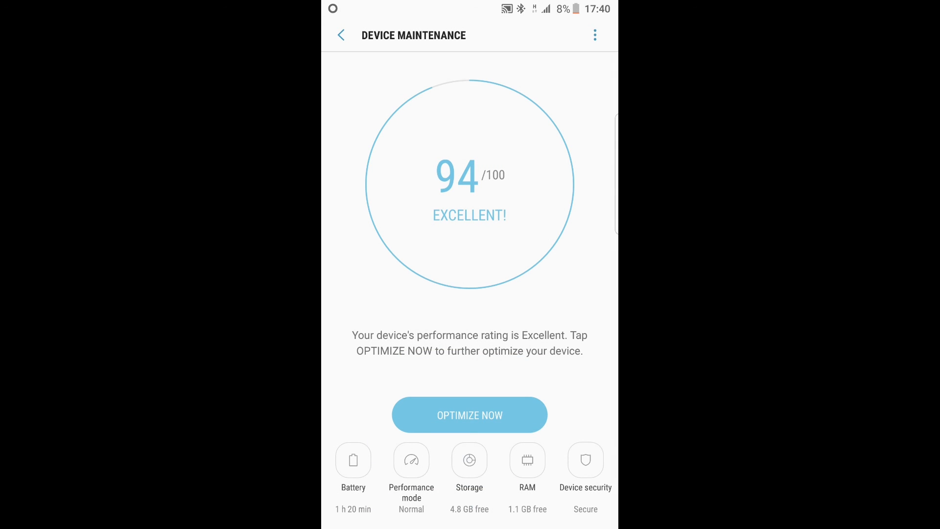
{"action": "left_click", "coordinate": [411, 460]}
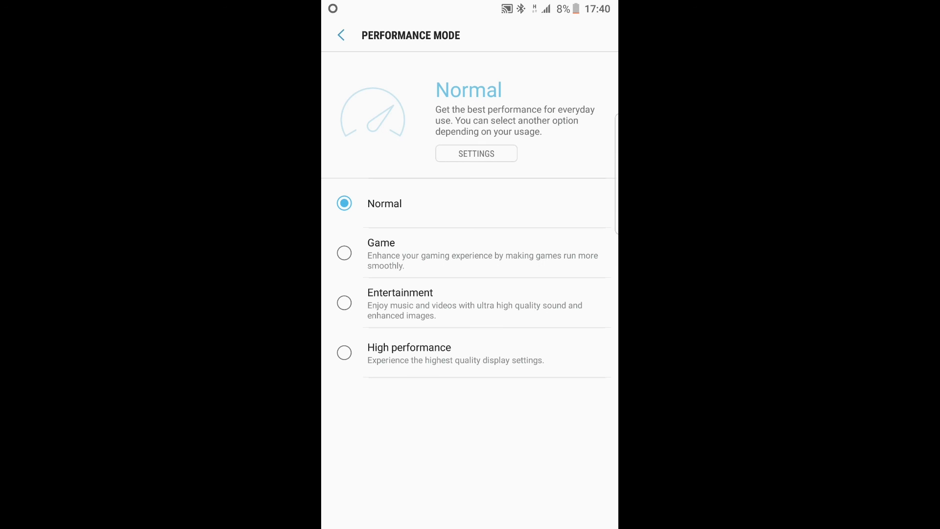